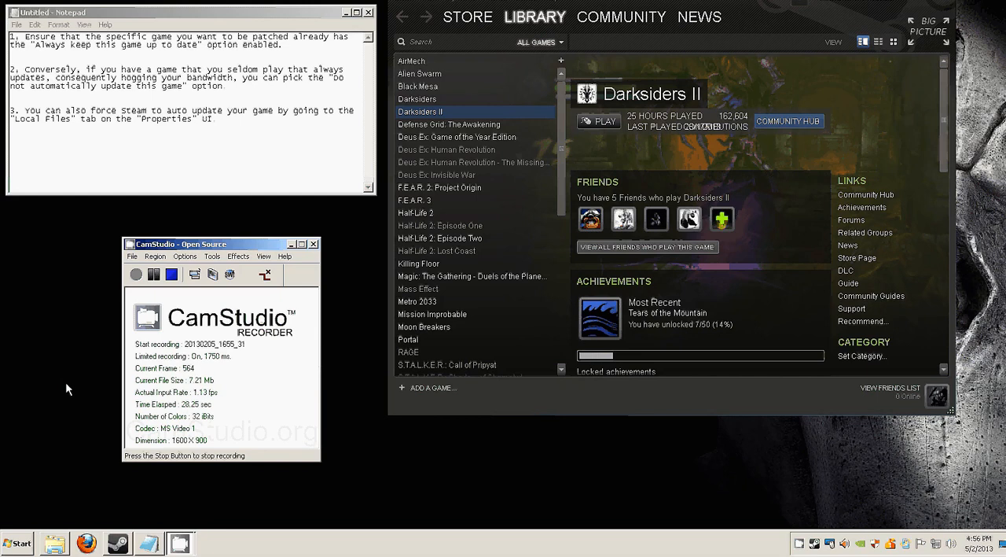
mouse_move(301, 275)
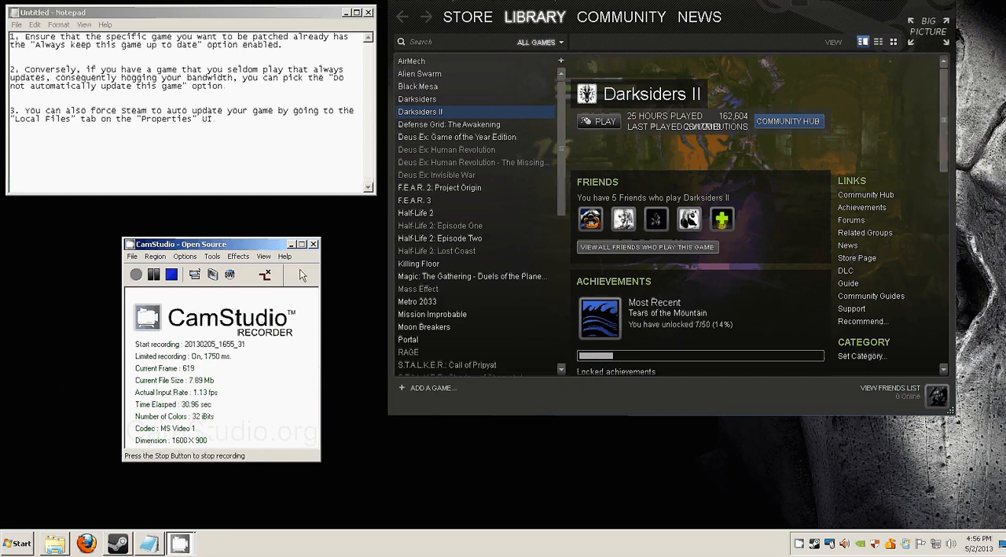
mouse_move(296, 196)
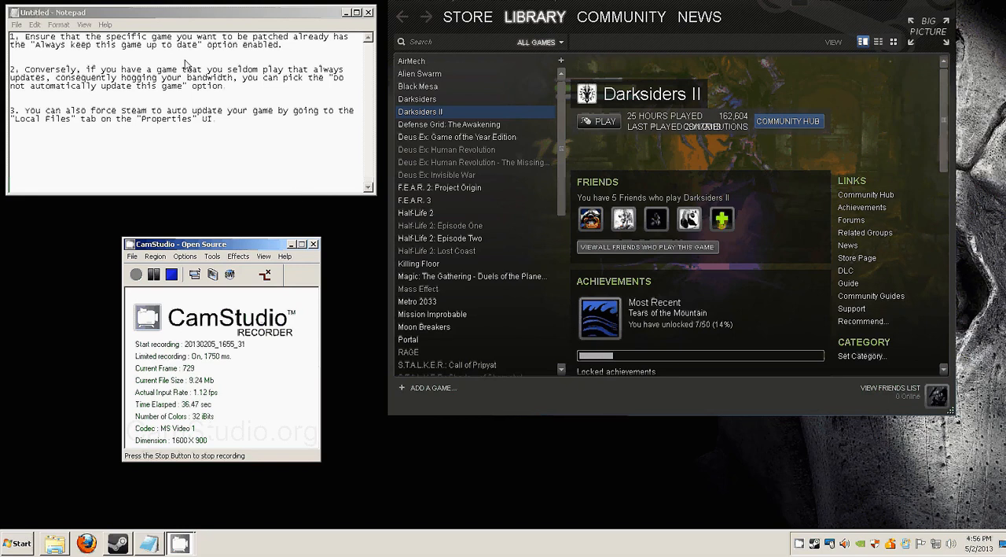
mouse_move(319, 77)
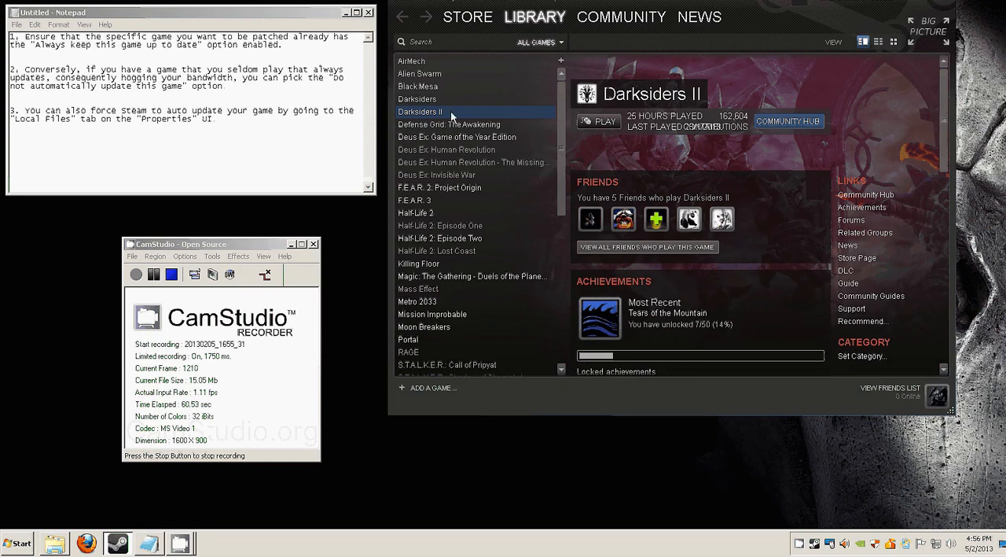
- Open Darksiders II's Properties on the Updates tab showing its automatic update setting
right_click(421, 111)
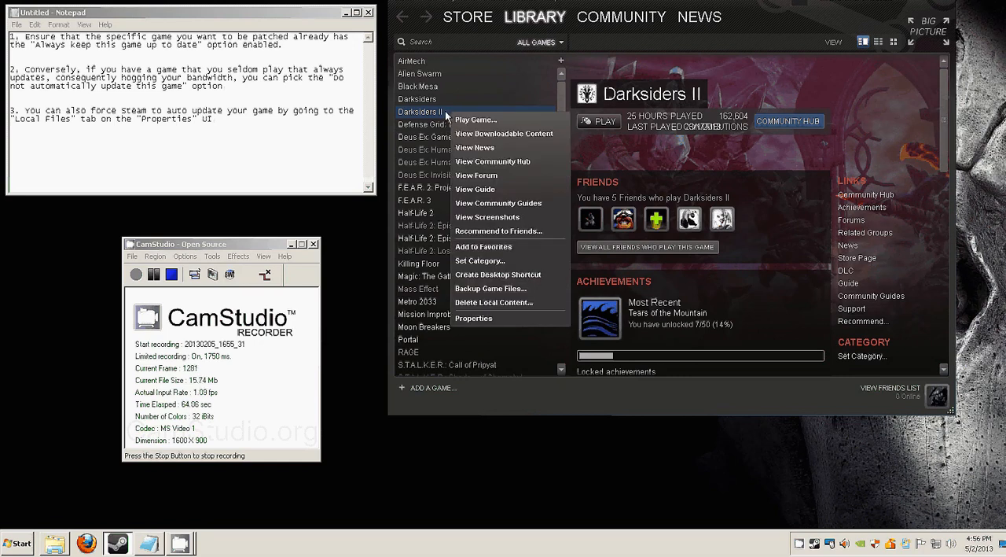
mouse_move(473, 318)
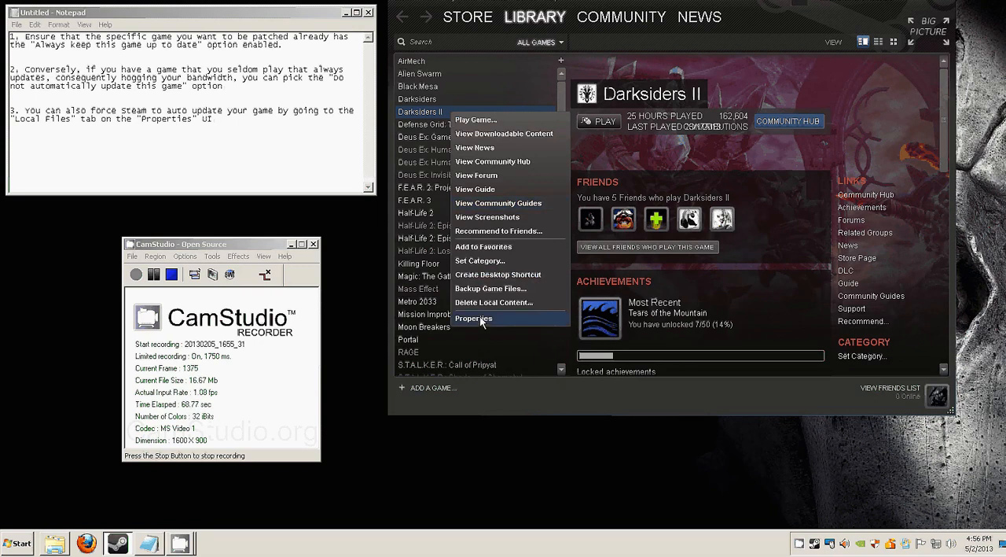
left_click(473, 318)
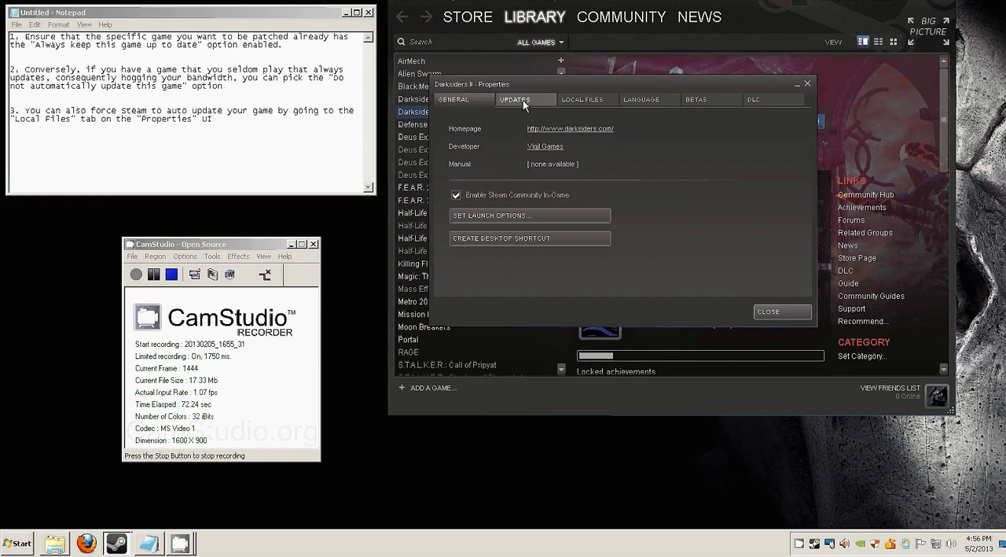
left_click(516, 99)
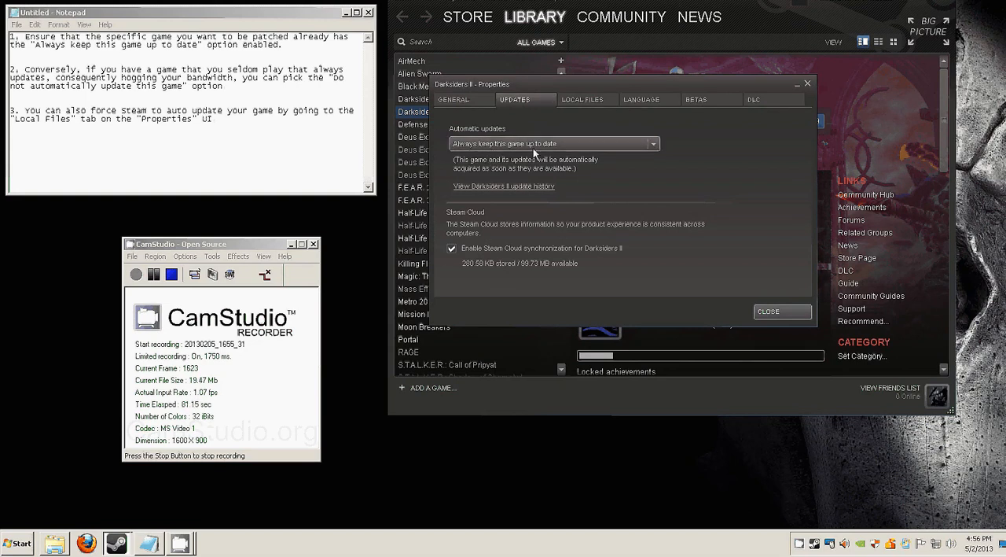
mouse_move(612, 160)
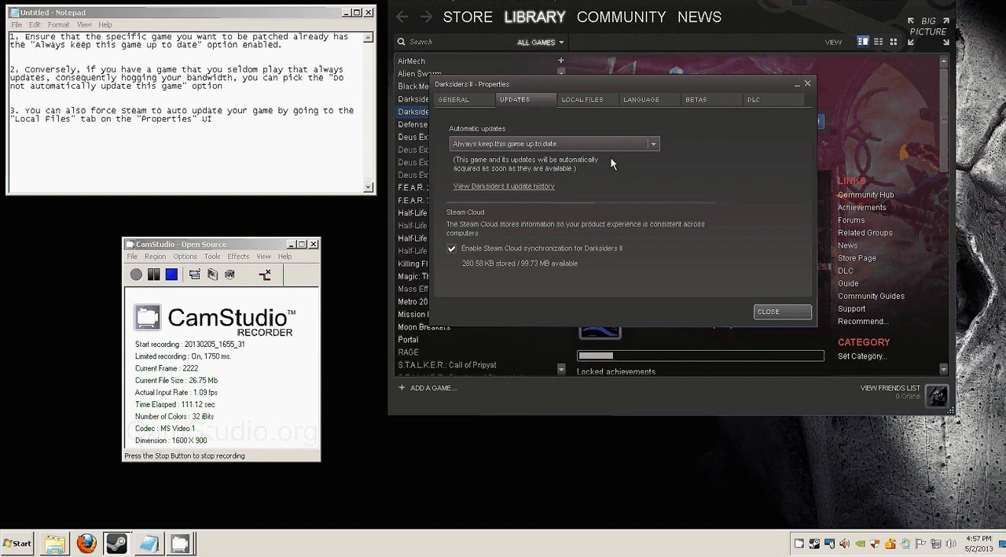
mouse_move(648, 159)
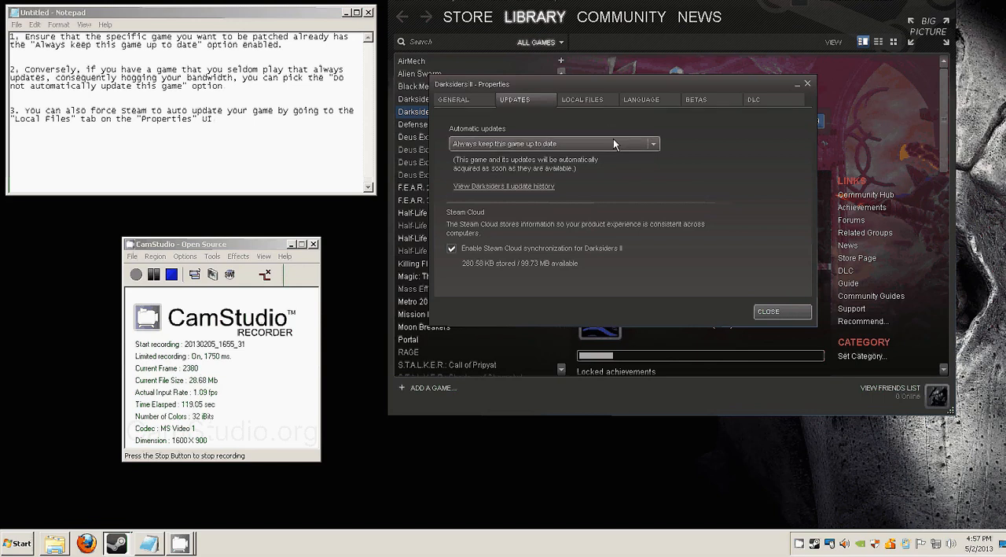
mouse_move(578, 154)
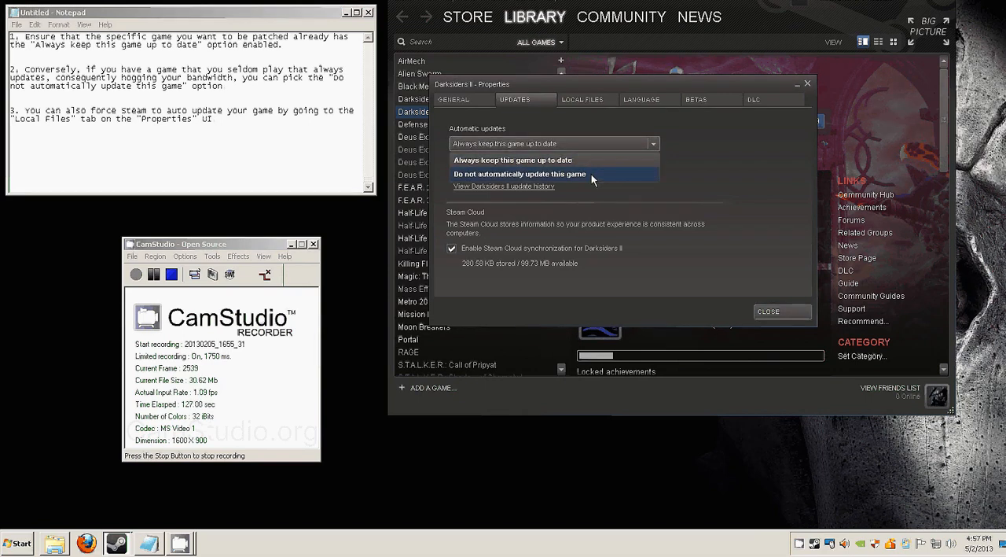
- Switch Darksiders II updates to 'Do not automatically update', back to 'Always keep this game up to date', then close
left_click(519, 174)
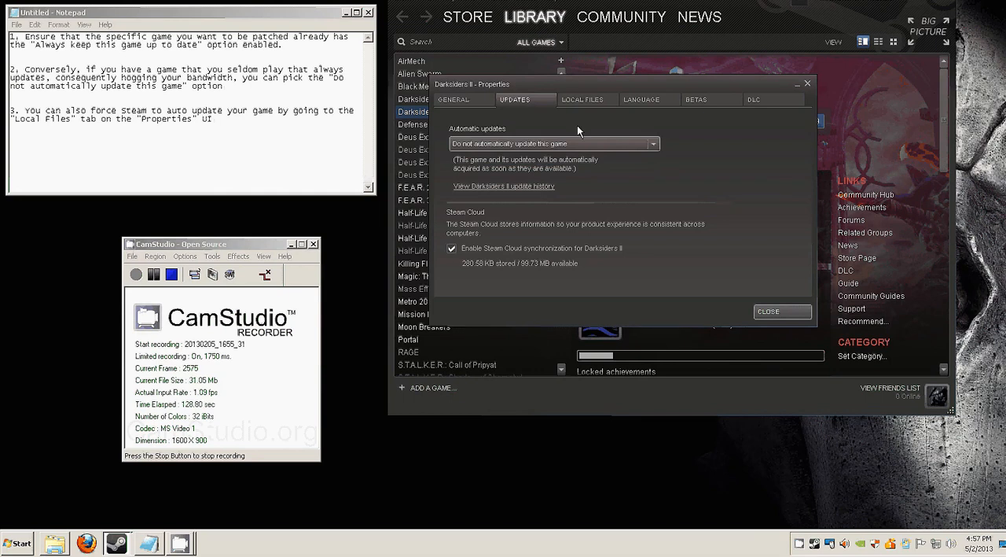
mouse_move(640, 157)
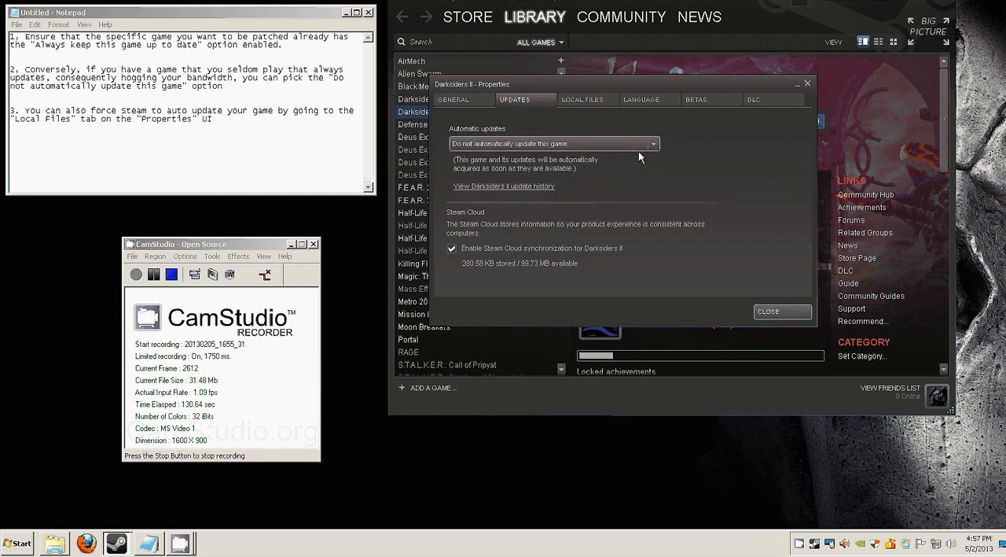
mouse_move(582, 171)
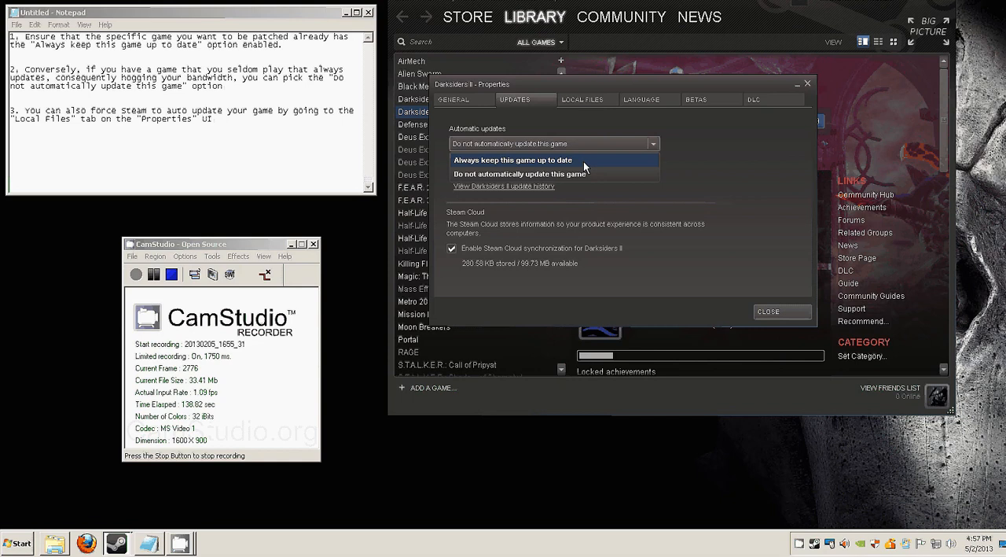
left_click(511, 160)
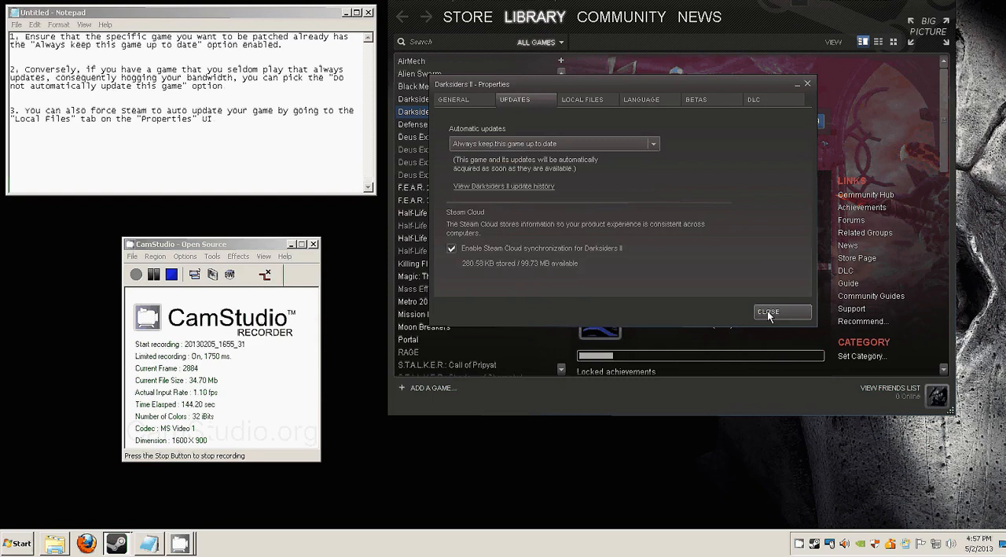
left_click(781, 312)
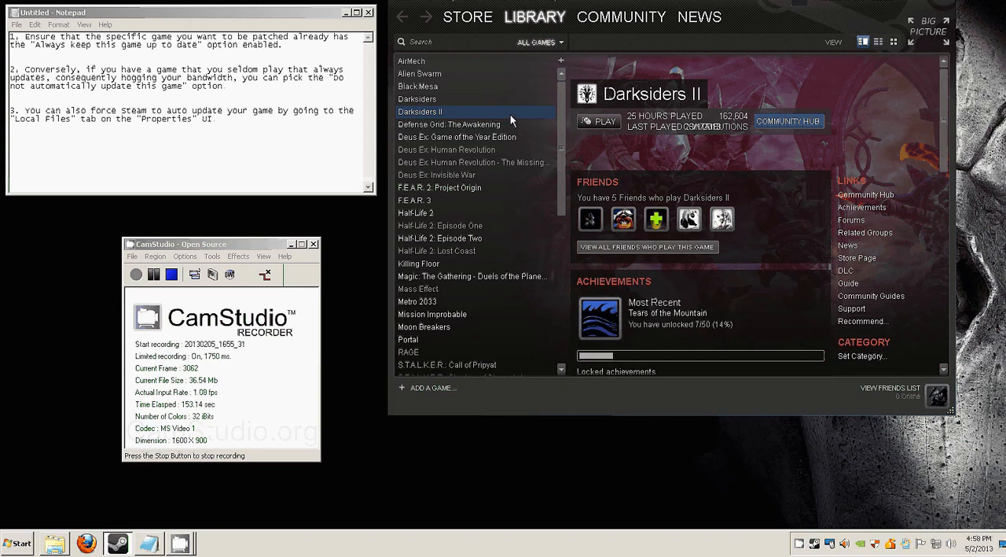
- Select Killing Floor in the Library and open its Properties dialog
left_click(419, 263)
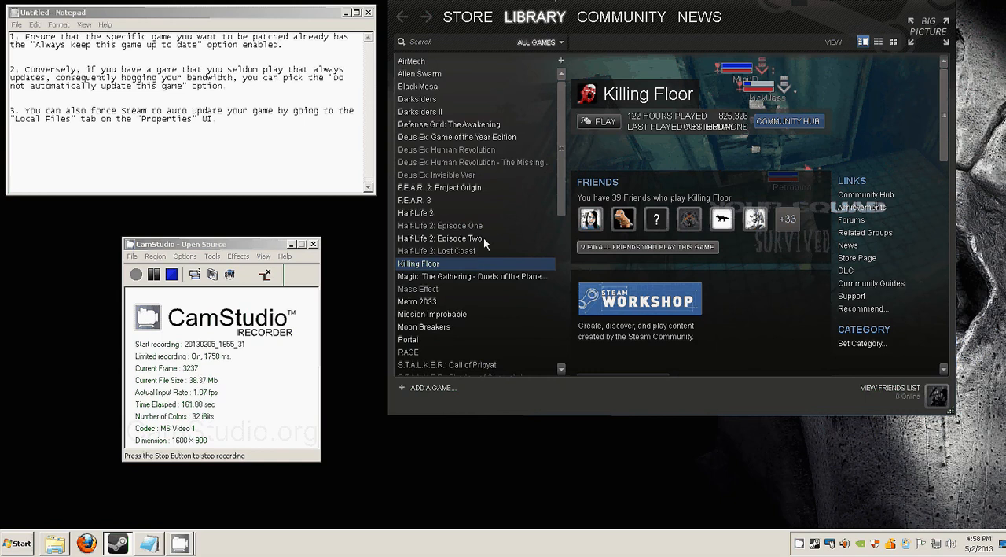
mouse_move(505, 266)
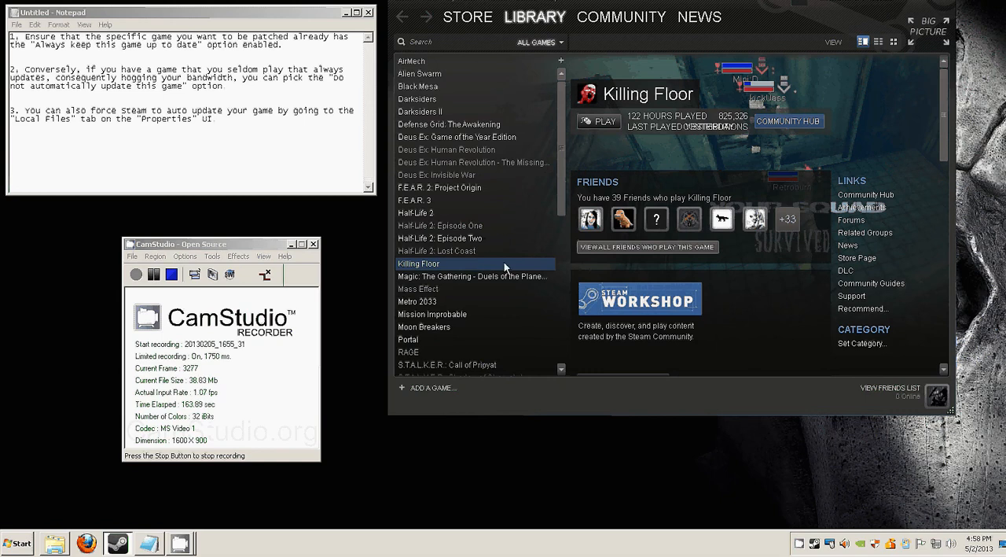
mouse_move(514, 265)
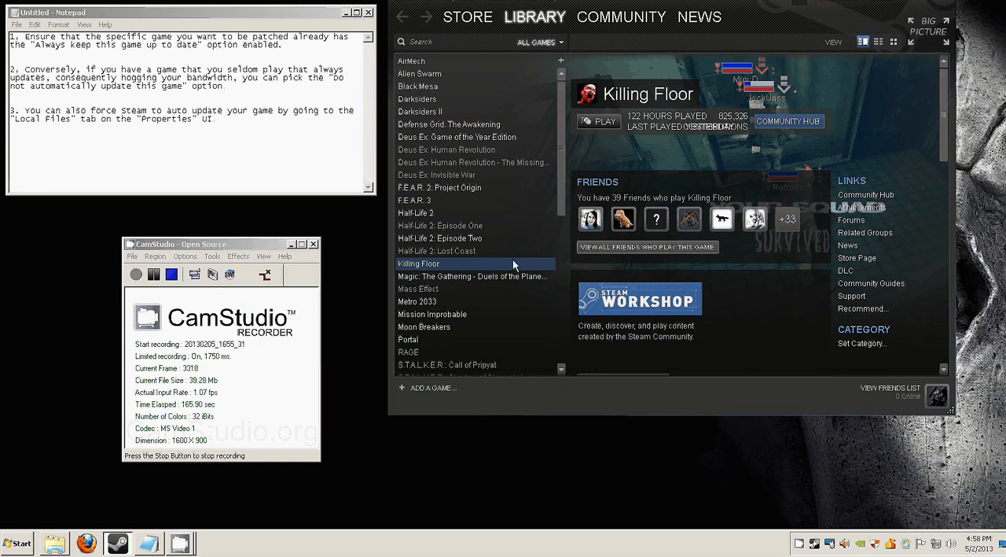
right_click(419, 264)
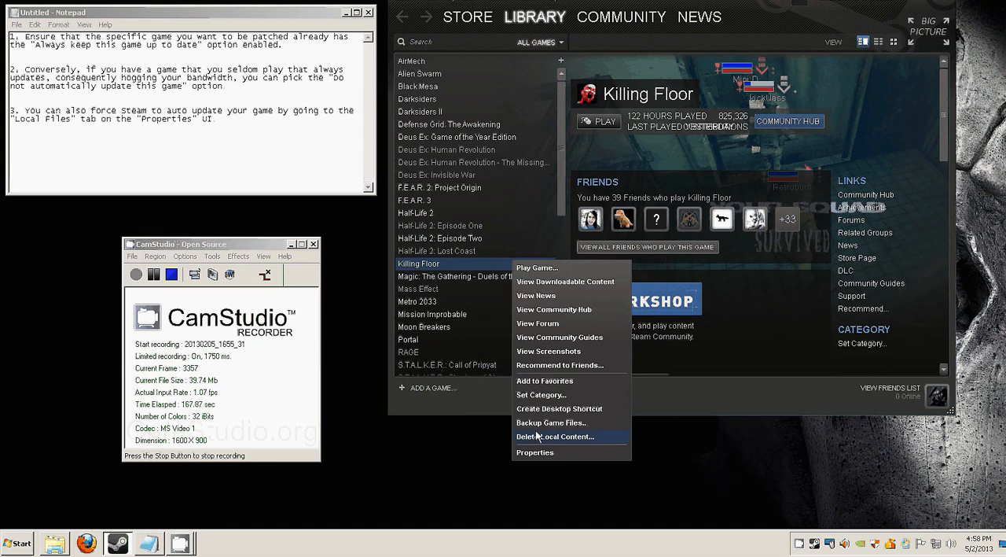
left_click(535, 452)
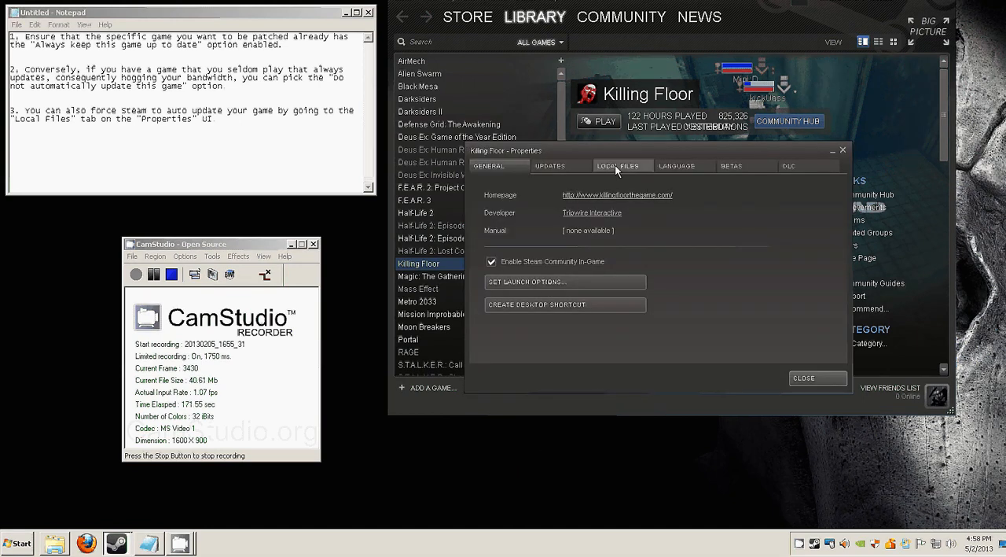
- Show the Local Files tab with Verify Integrity of Game Cache for Killing Floor
left_click(618, 166)
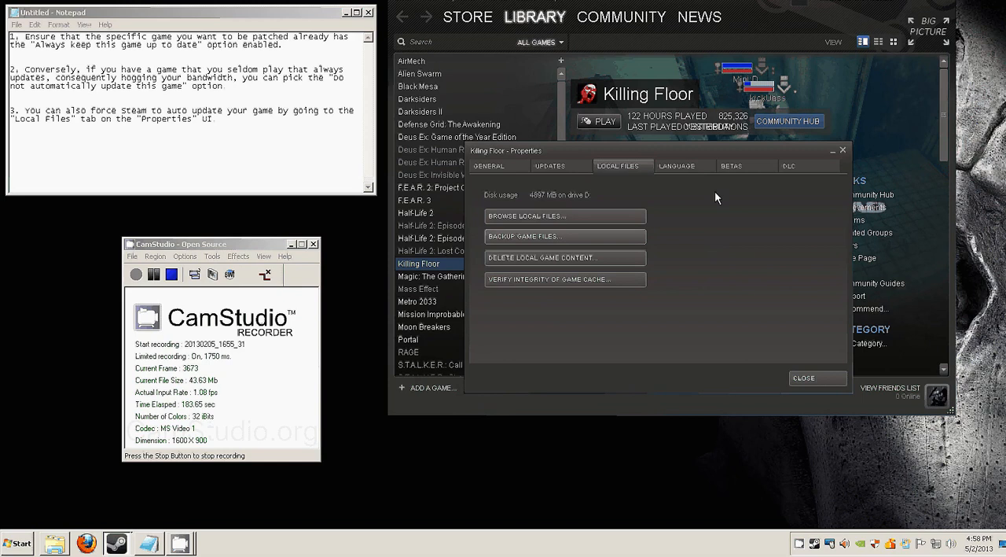
mouse_move(641, 73)
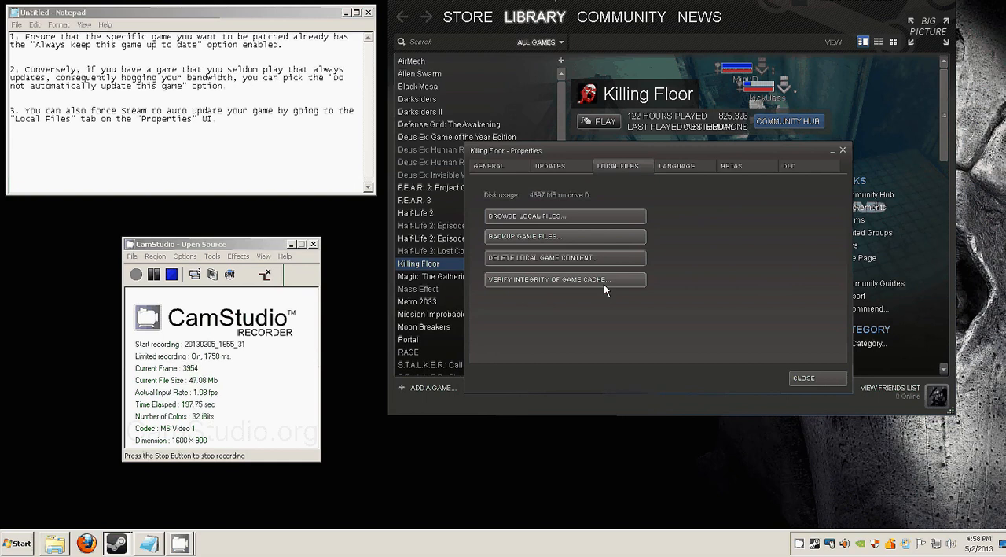
mouse_move(649, 315)
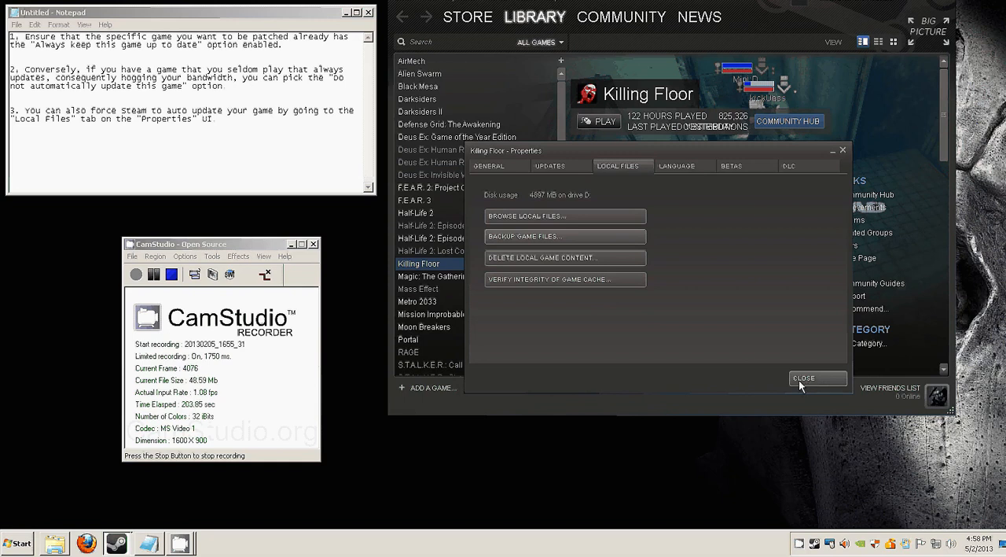
- Close Killing Floor's Properties and scroll down its library page
left_click(818, 379)
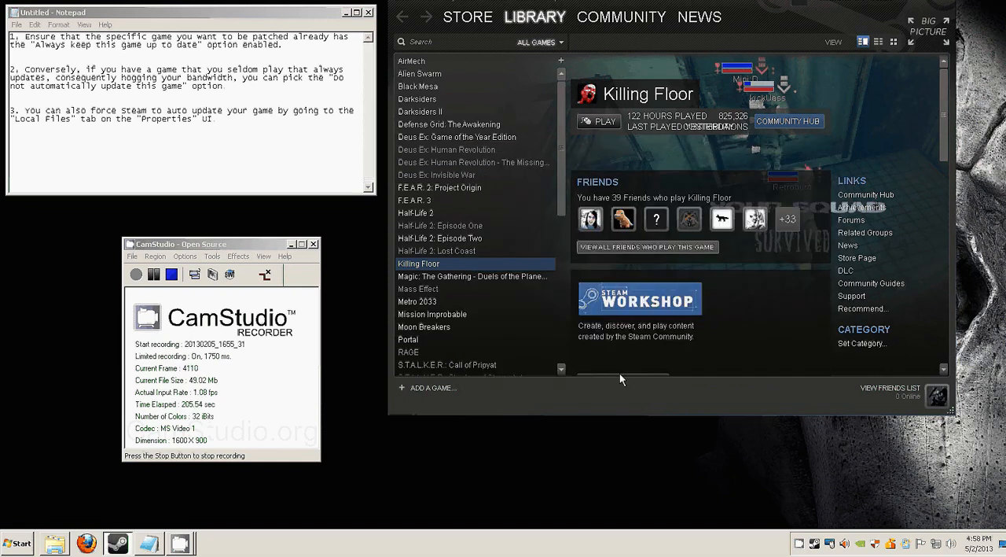
scroll("down", 3)
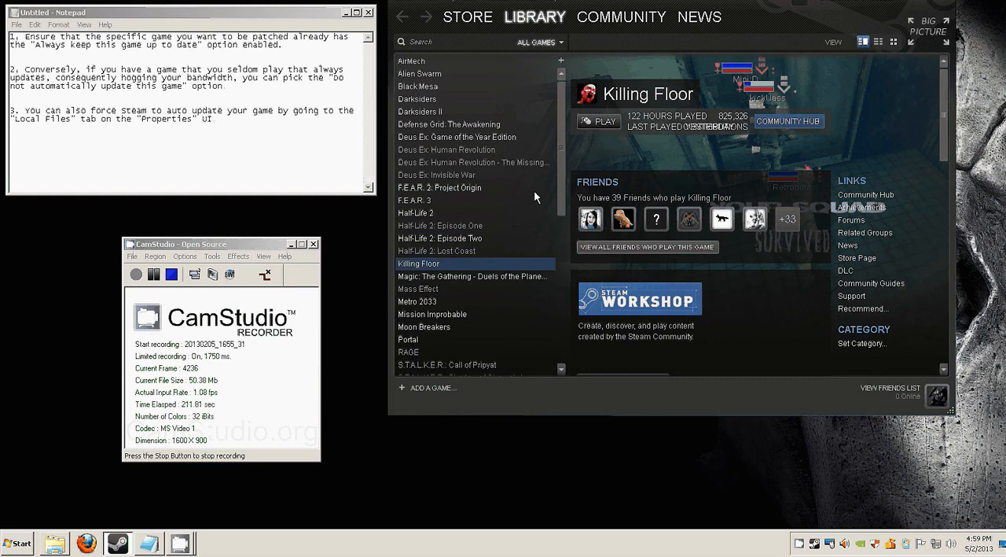
mouse_move(298, 172)
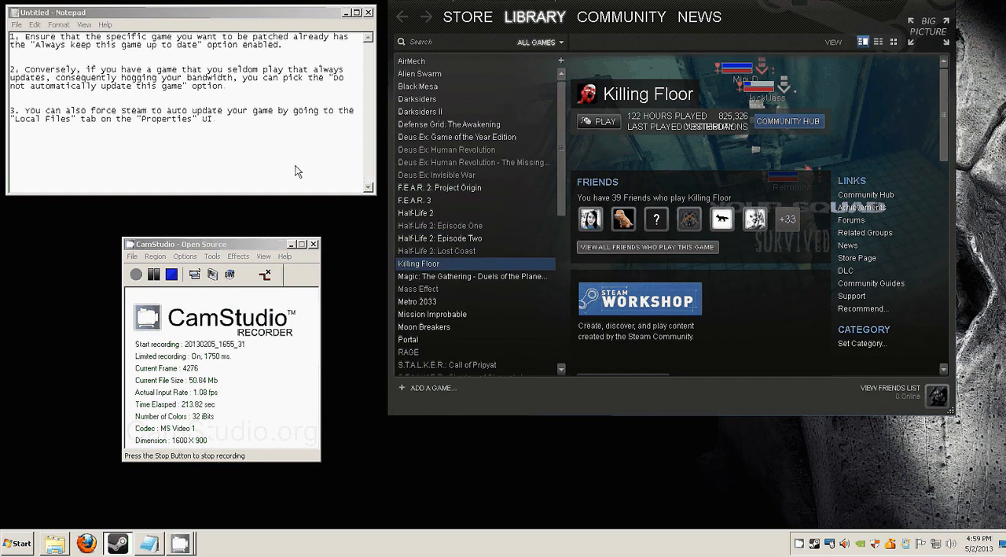